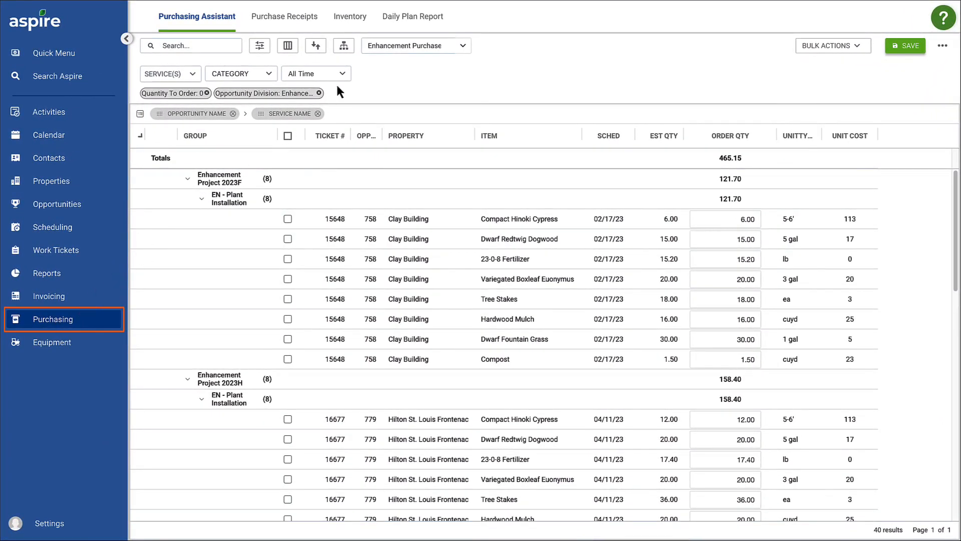
- Open the Daily Plan Report; record 3 planned 23-0-8 Fertilizer and 10 delivered Golden Wings Rose
click(403, 16)
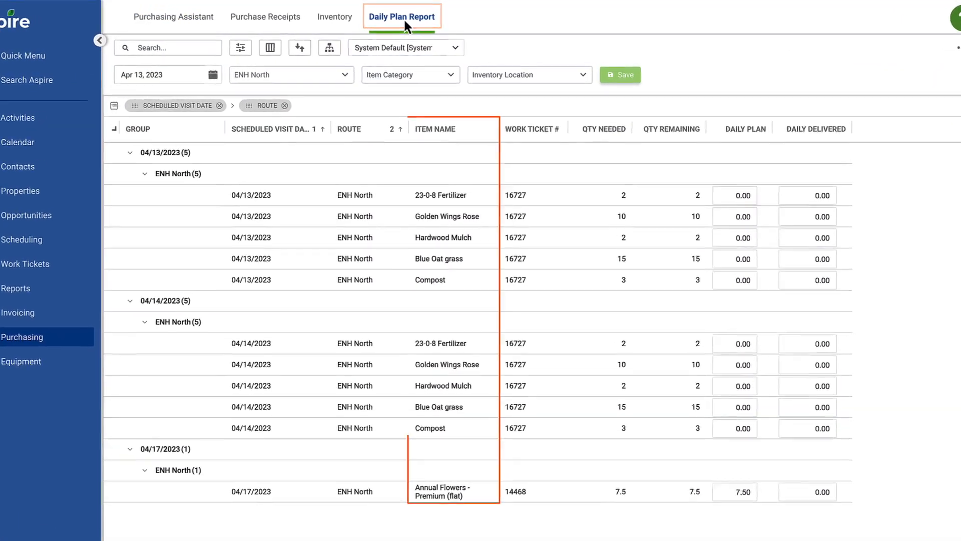
click(100, 40)
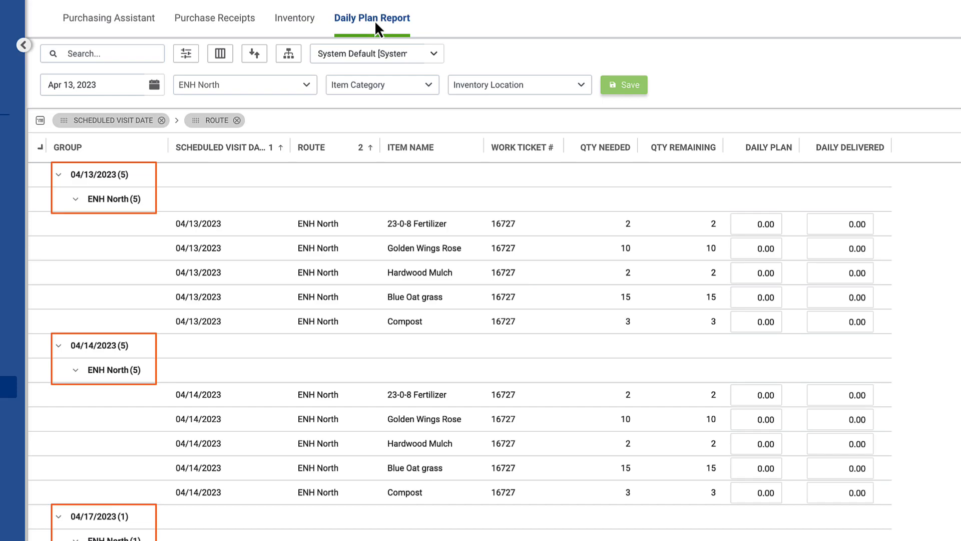
click(603, 146)
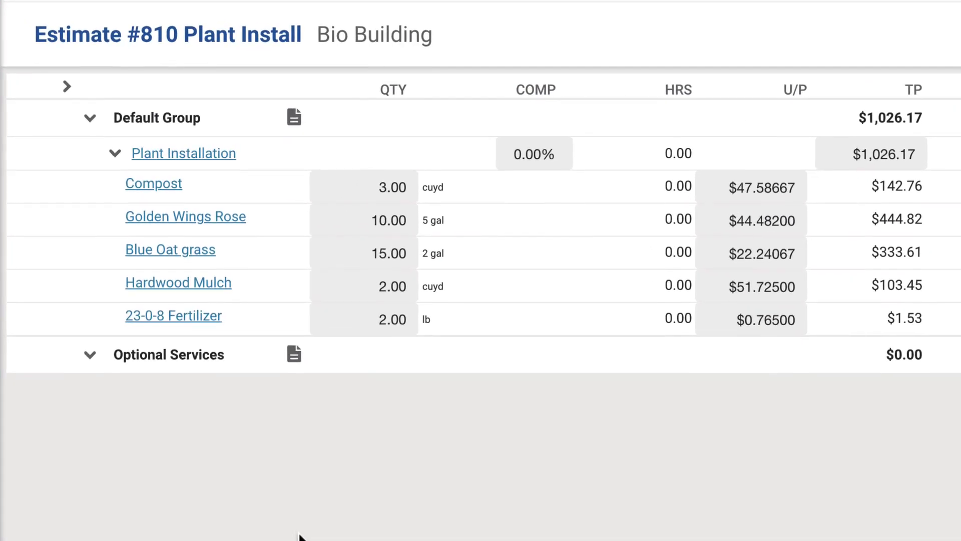
click(371, 18)
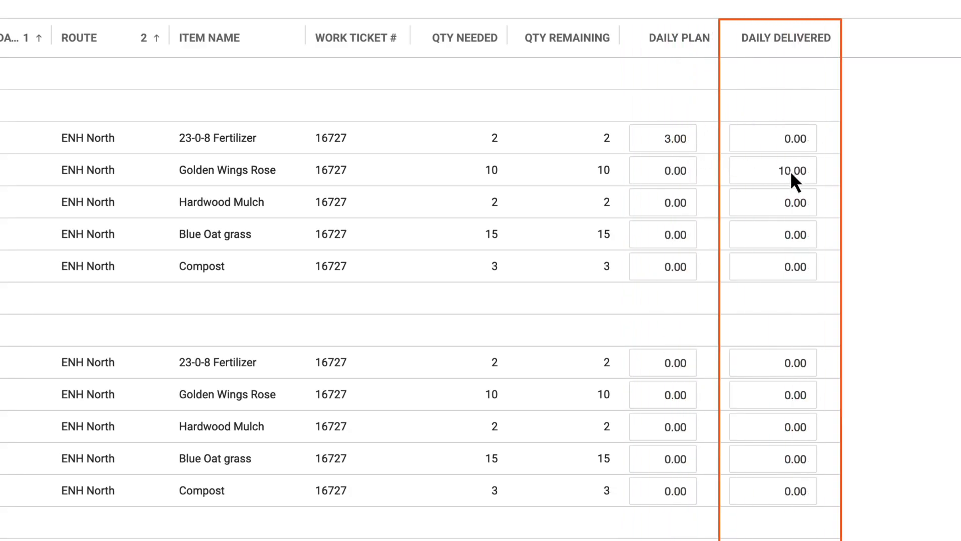
- Enter Daily Plan quantities of 2 Hardwood Mulch, 17 Blue Oat grass and 3 Compost
click(661, 202)
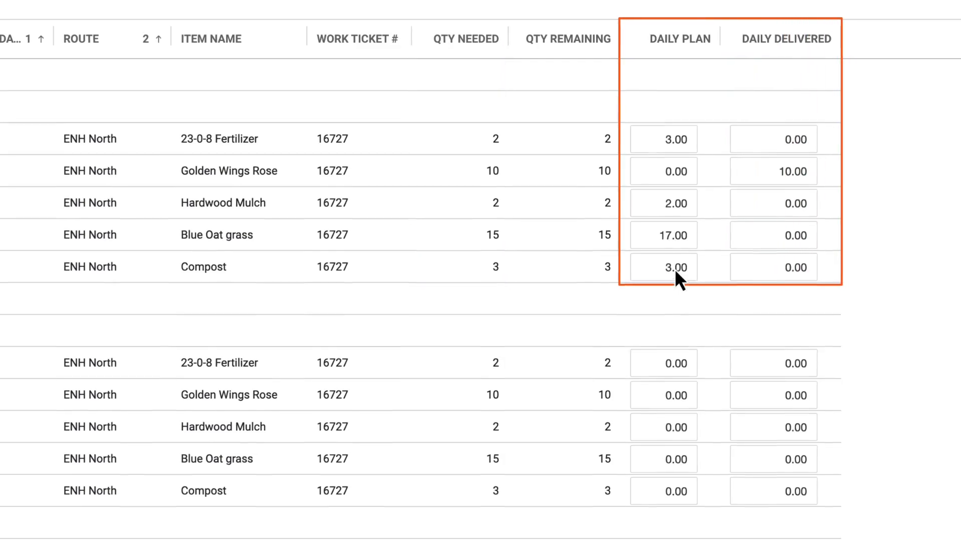
click(622, 85)
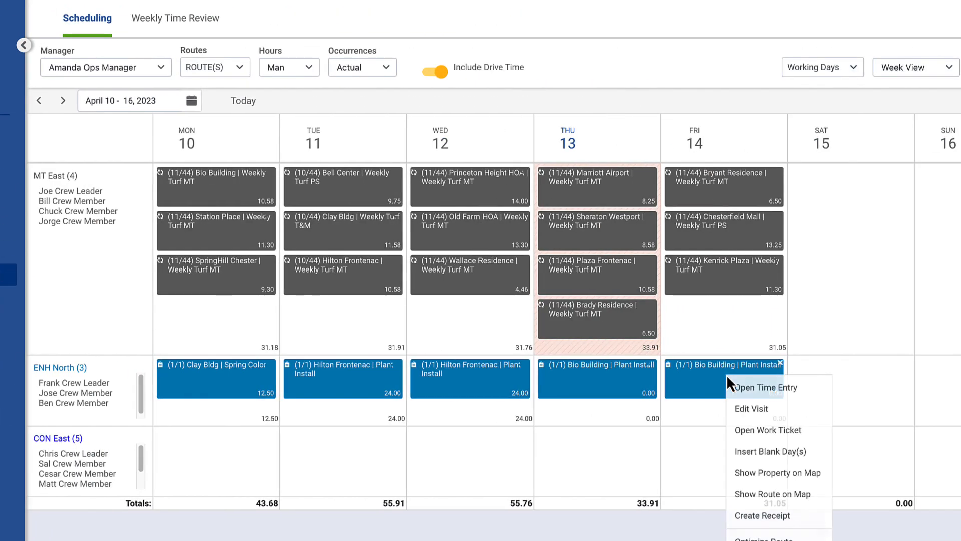
- Edit the Bio Building visit for April 13 and view its Daily Plan tab
click(24, 44)
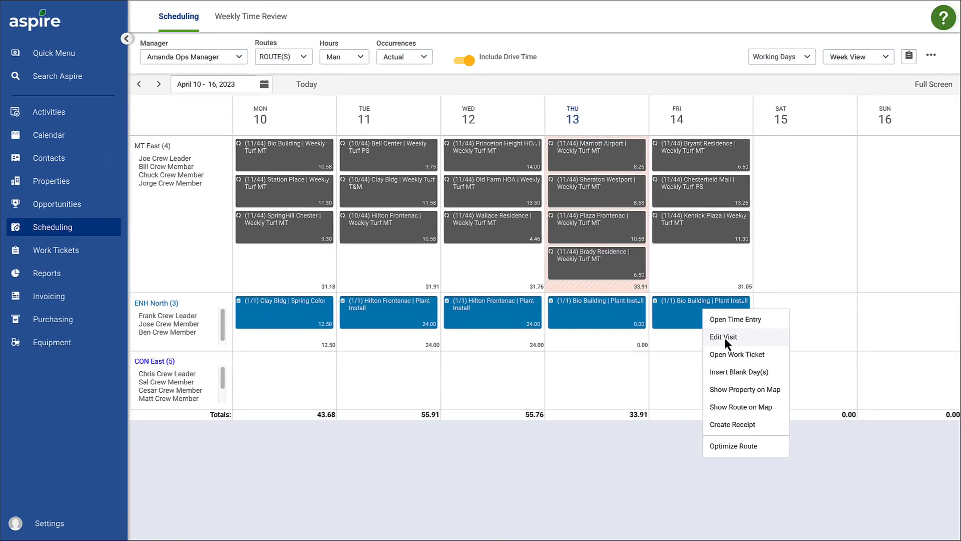
click(724, 336)
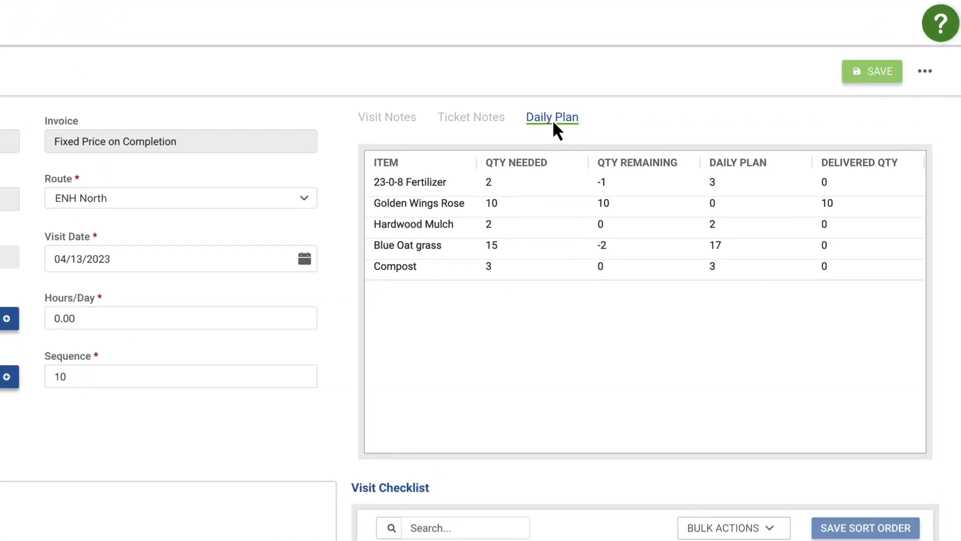
click(552, 117)
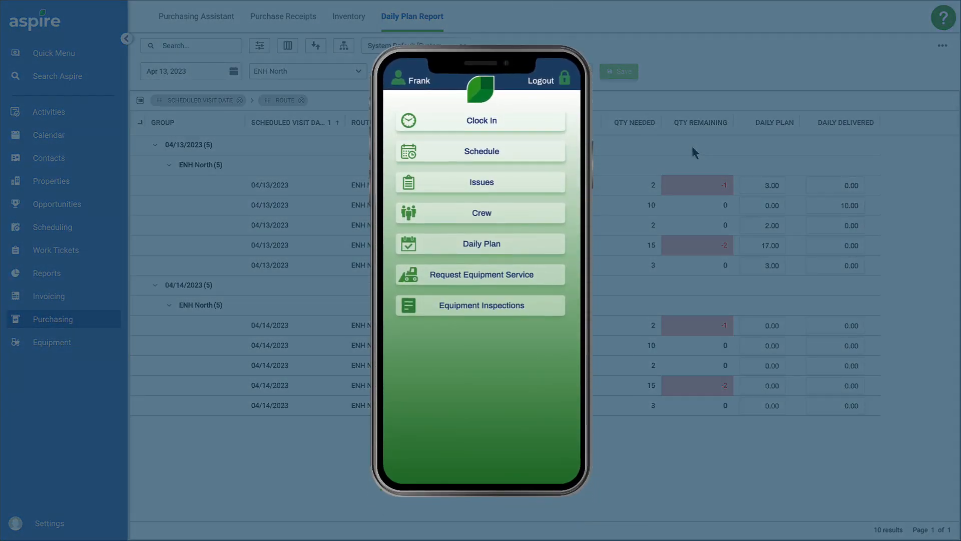
- Bring up the Daily Plan from the Crew Mobile home screen
click(481, 243)
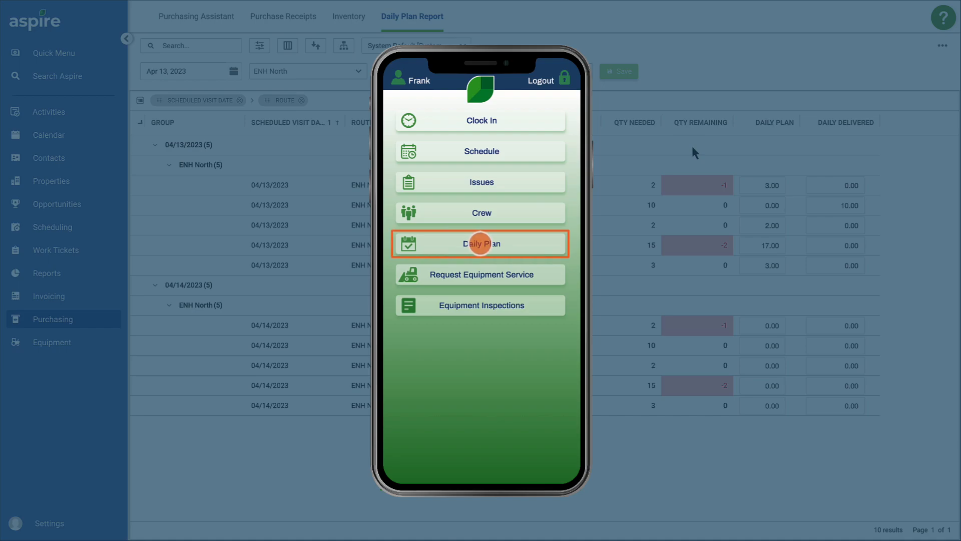
click(481, 244)
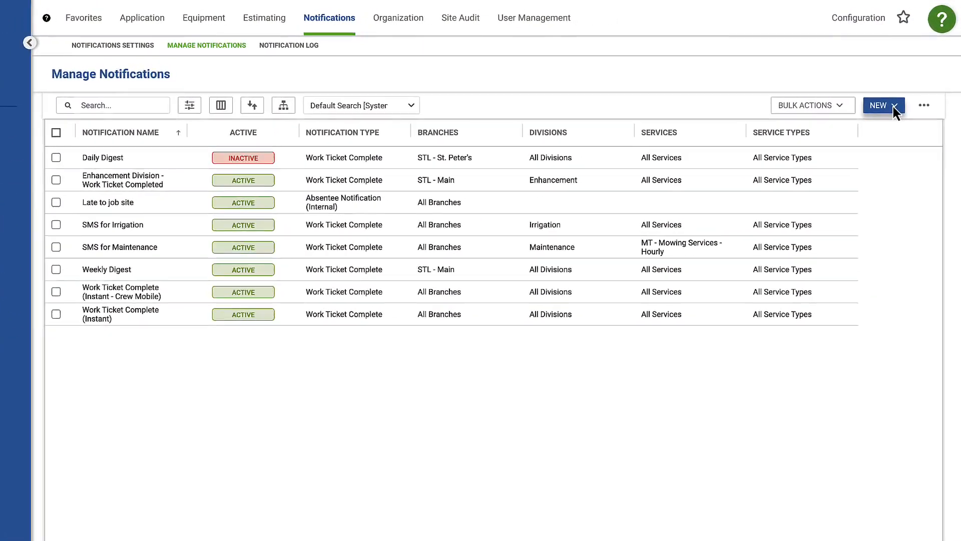
- Create a new Visit Reminder notification named 'Customer Visit Reminders'
click(883, 105)
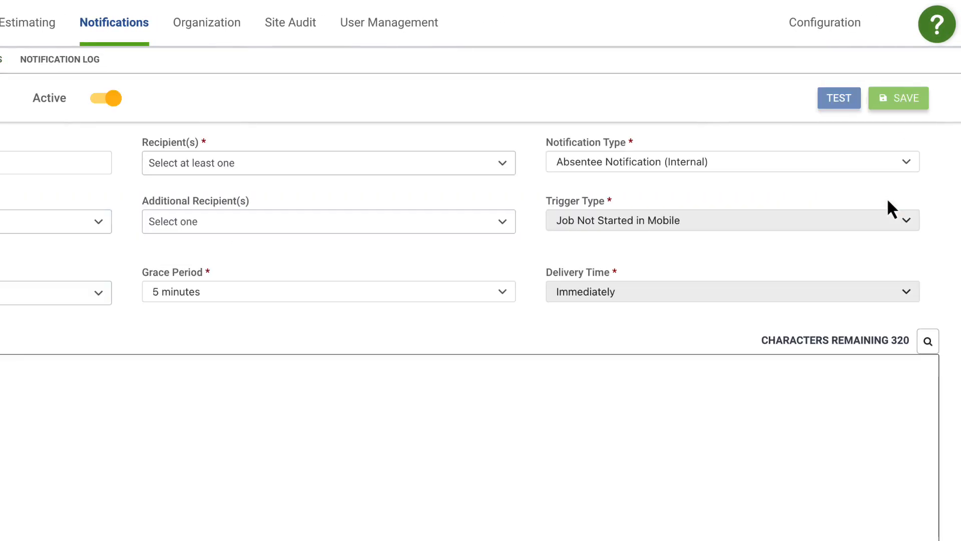
click(732, 161)
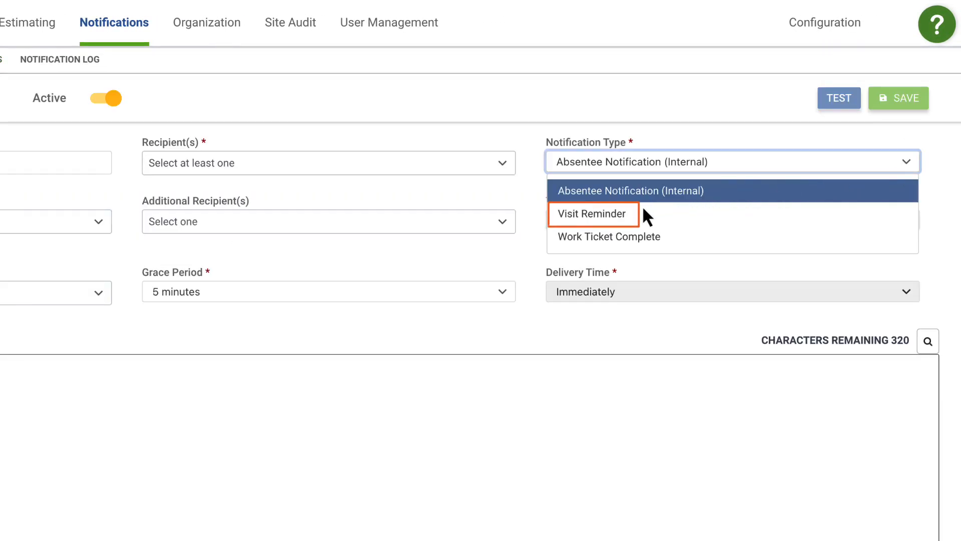
click(593, 214)
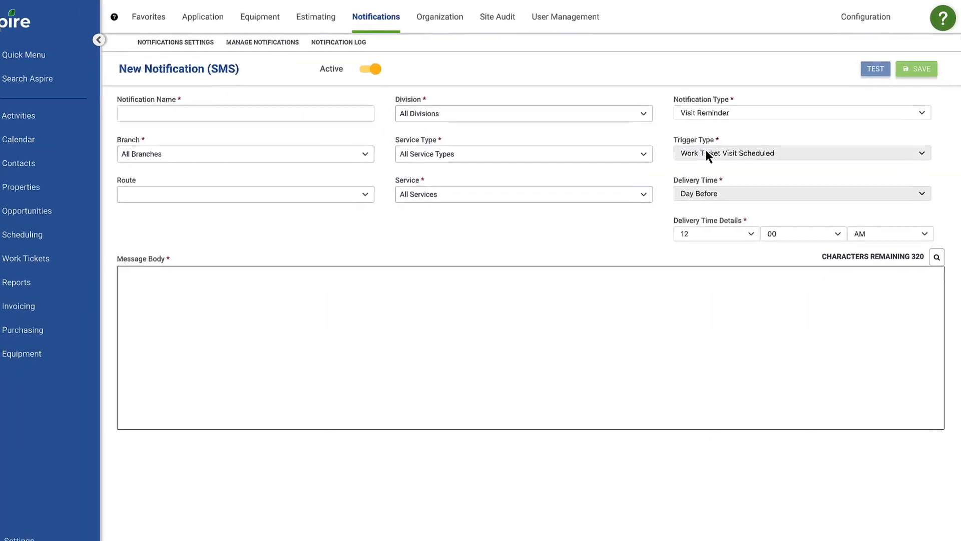
text(Customer Visit Reminders)
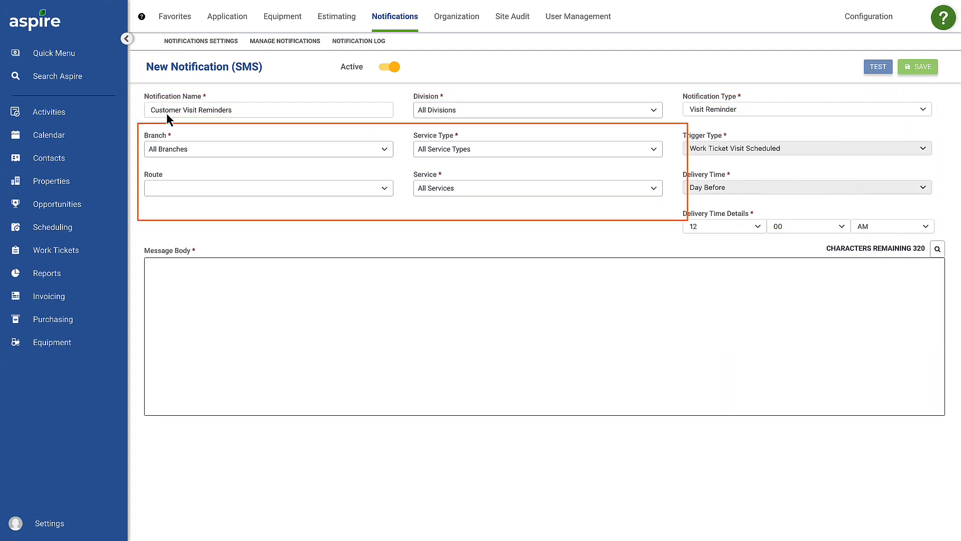
- Set the reminder route to ENH North, send time 3:00 PM, and write the reminder message
click(267, 188)
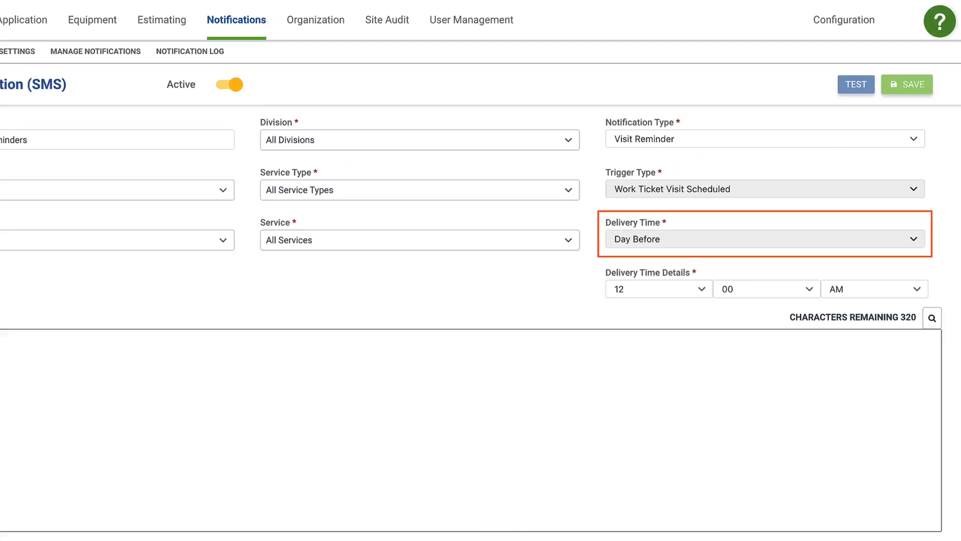
scroll(down, 3)
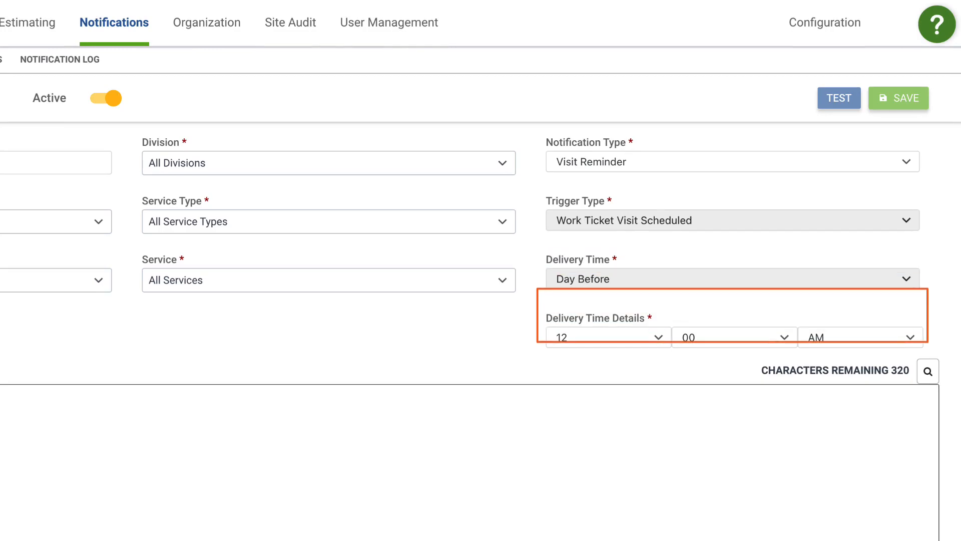
click(607, 336)
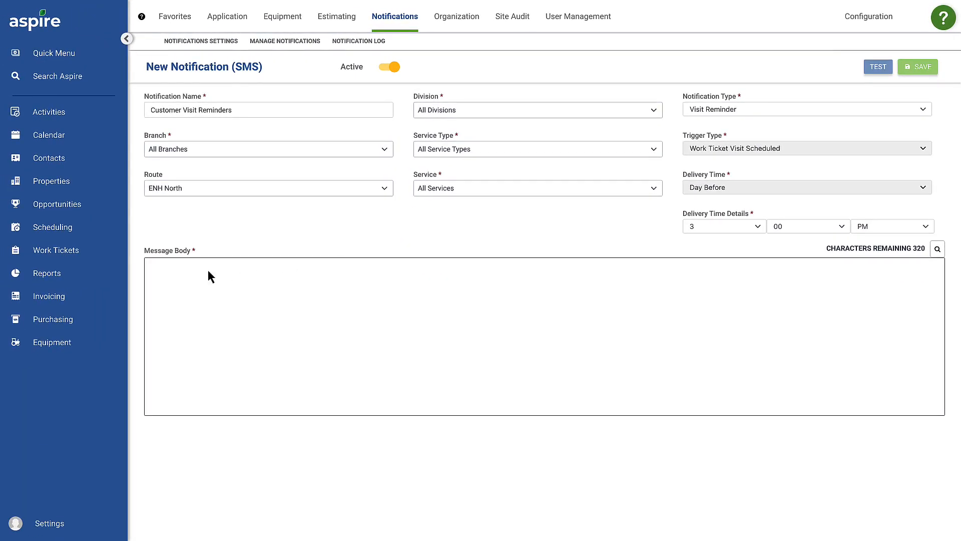
text(Your [Service_Name] from ABC Co is scheduled for tomorrow, [Scheduled_Start_Date]. Please contact us if you have any questions.)
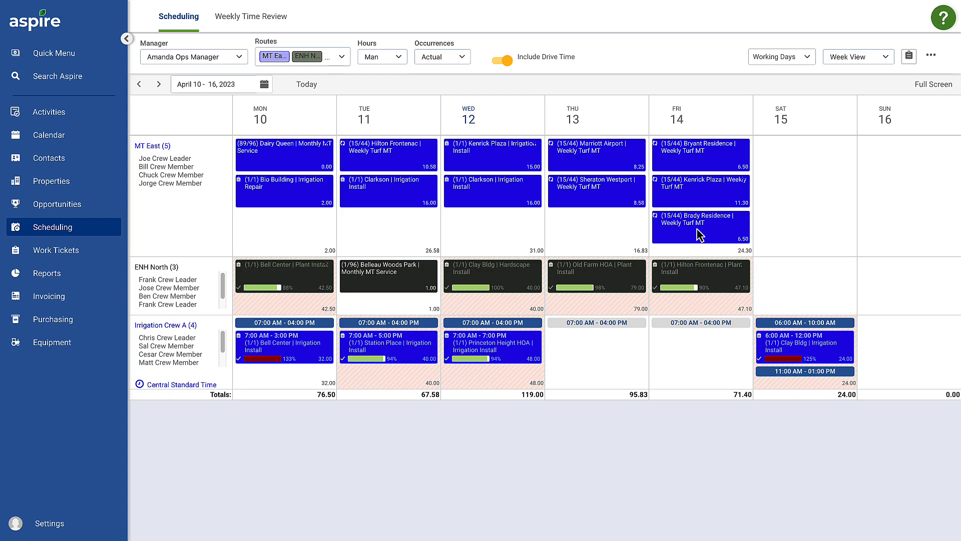
mouse_move(674, 231)
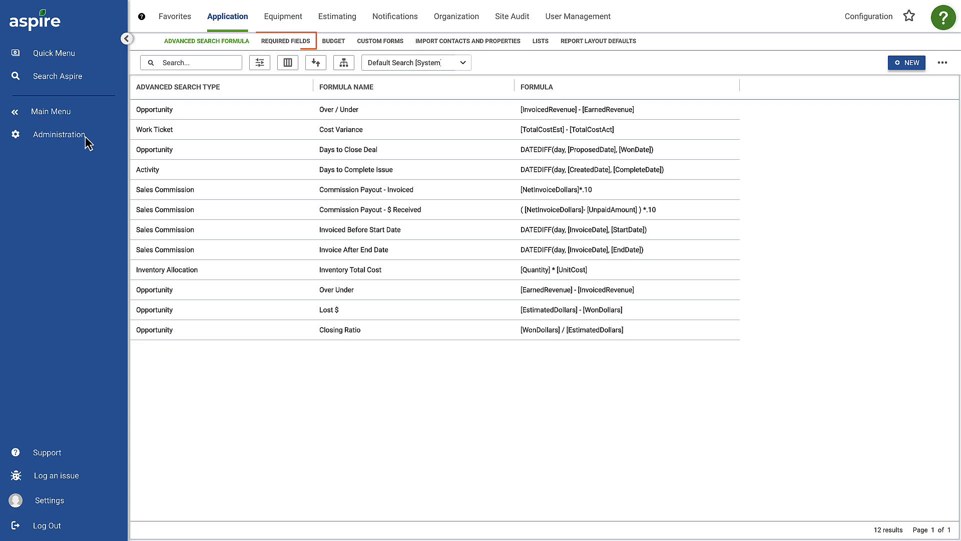
mouse_move(285, 41)
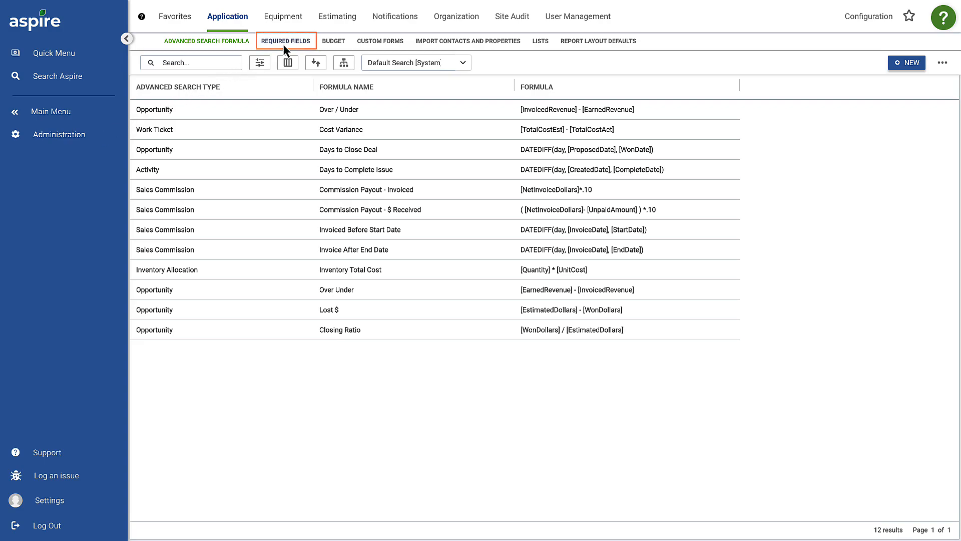
- Switch the Required Fields page selection from Contact Details to Property Details
click(284, 41)
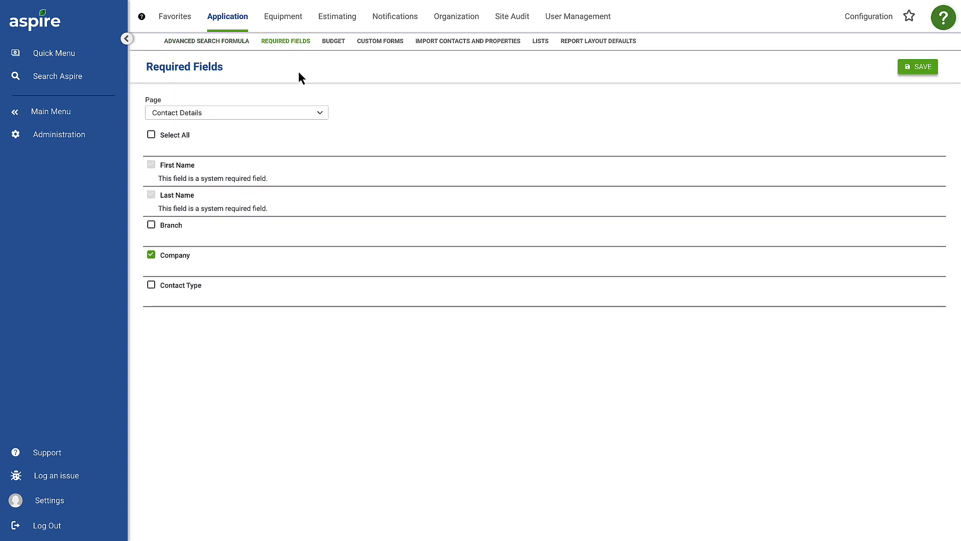
click(236, 112)
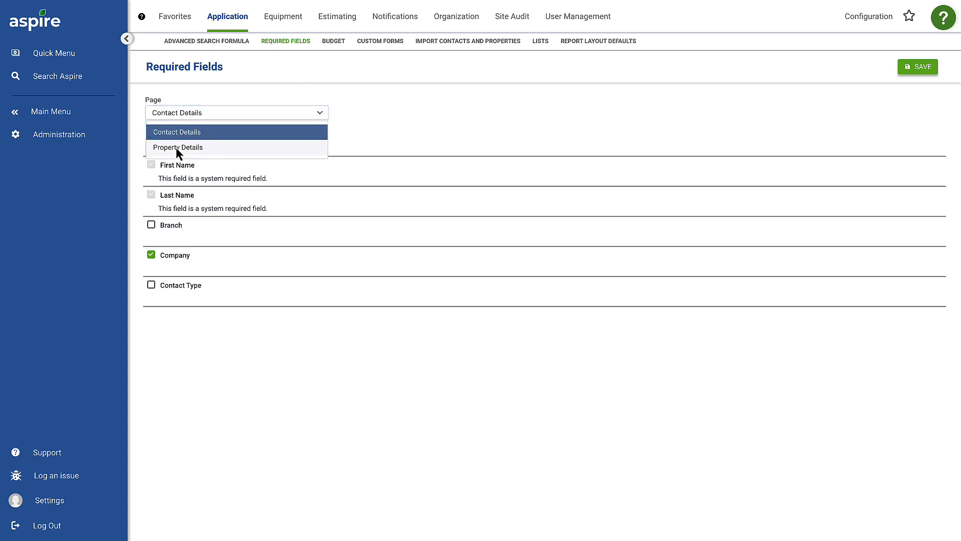
click(177, 147)
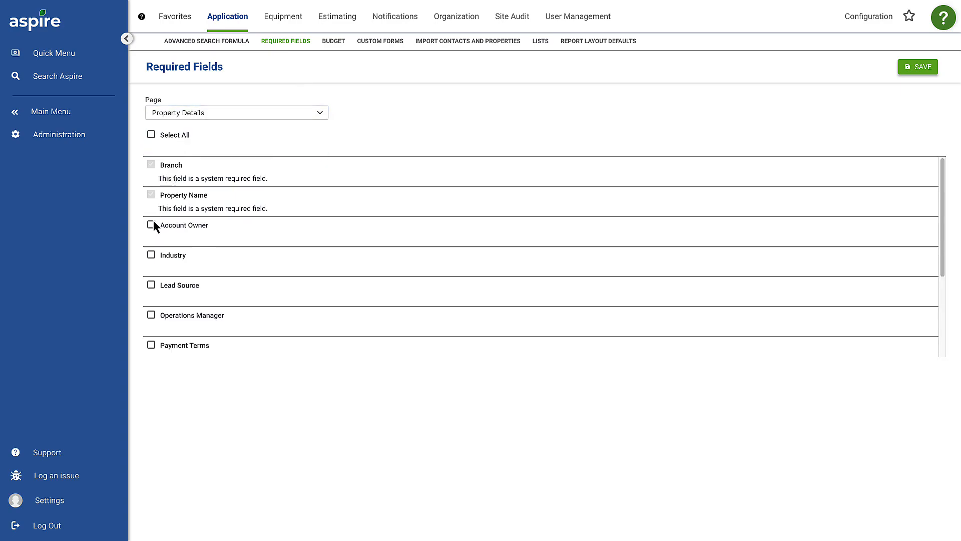
click(150, 225)
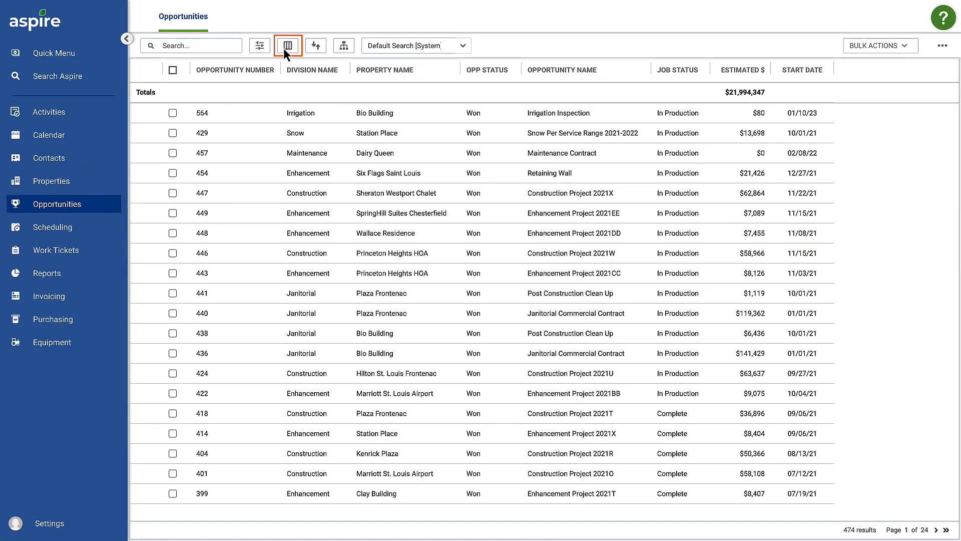
- Add Electronic Signature to the Opportunities list columns and apply the layout
click(287, 46)
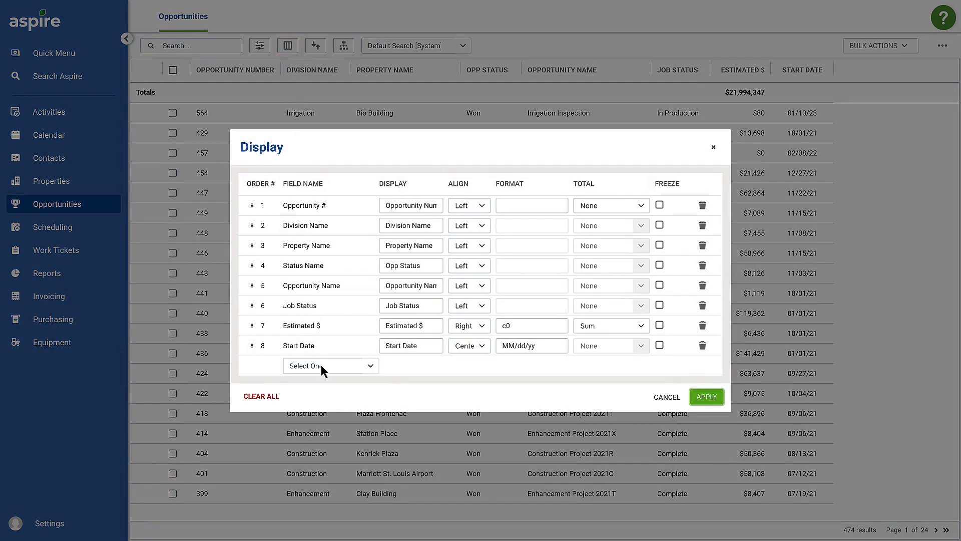
click(330, 365)
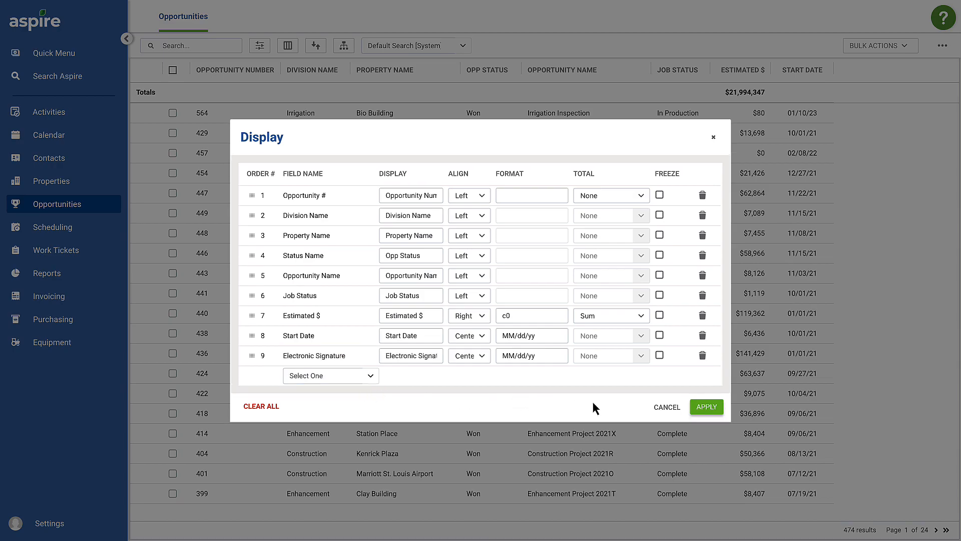
click(707, 406)
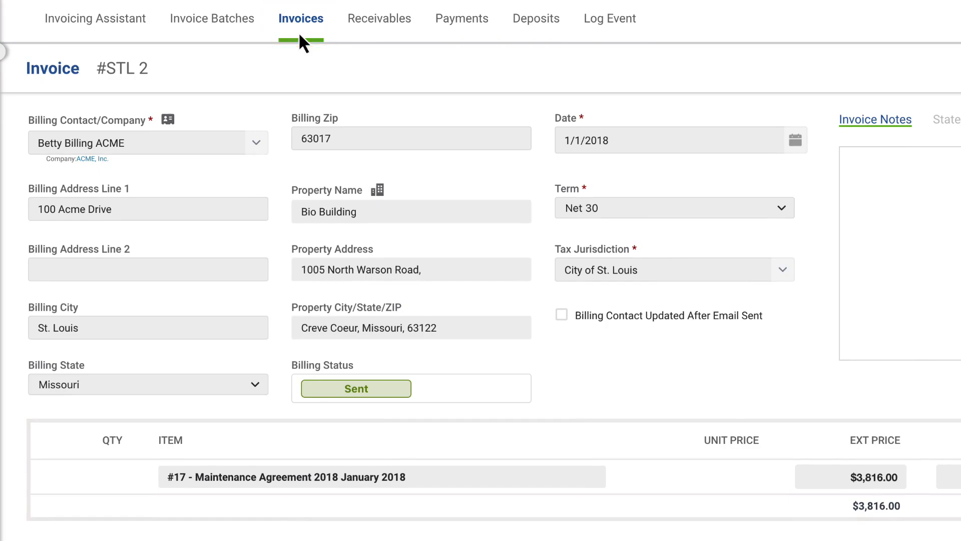
mouse_move(100, 159)
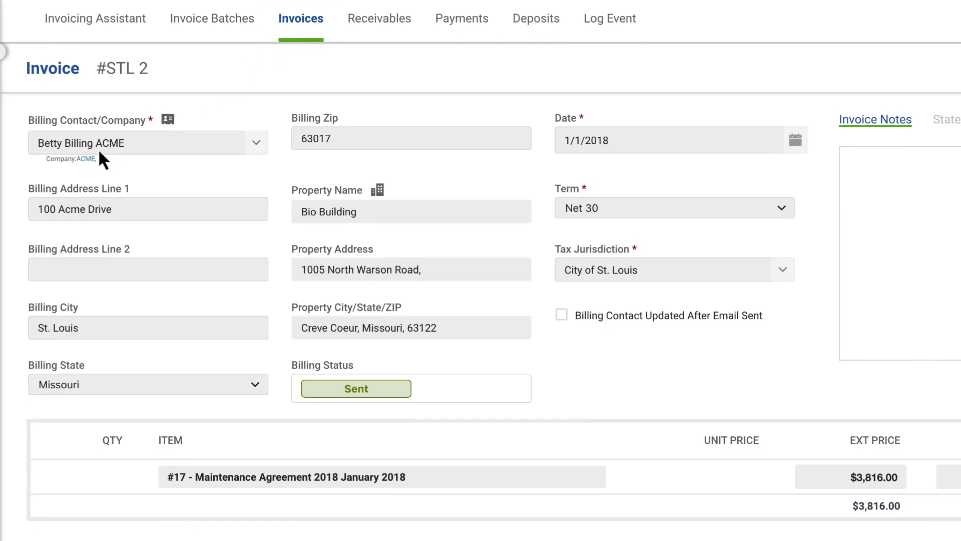
- Follow invoice STL 2's company and contact links to the Bio Building property, then Scheduling
click(86, 158)
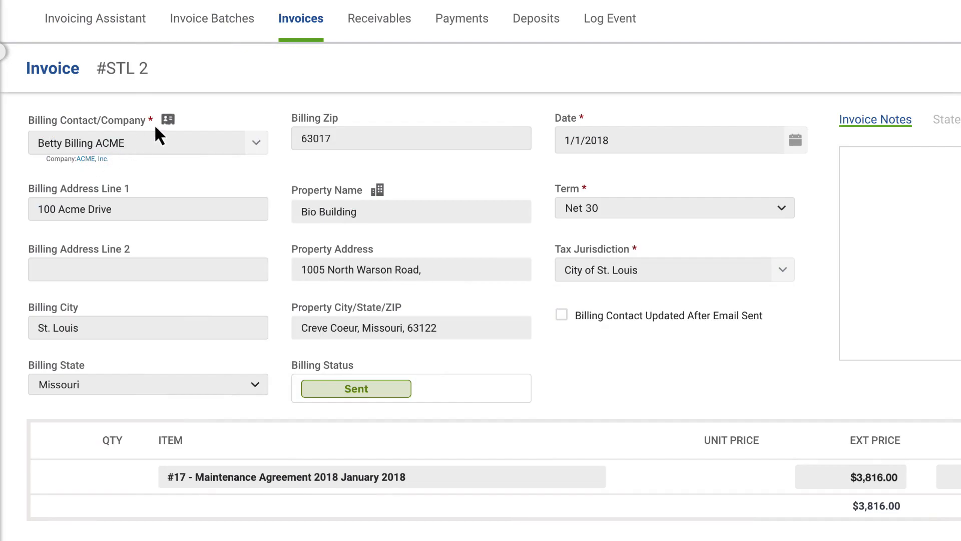
click(166, 120)
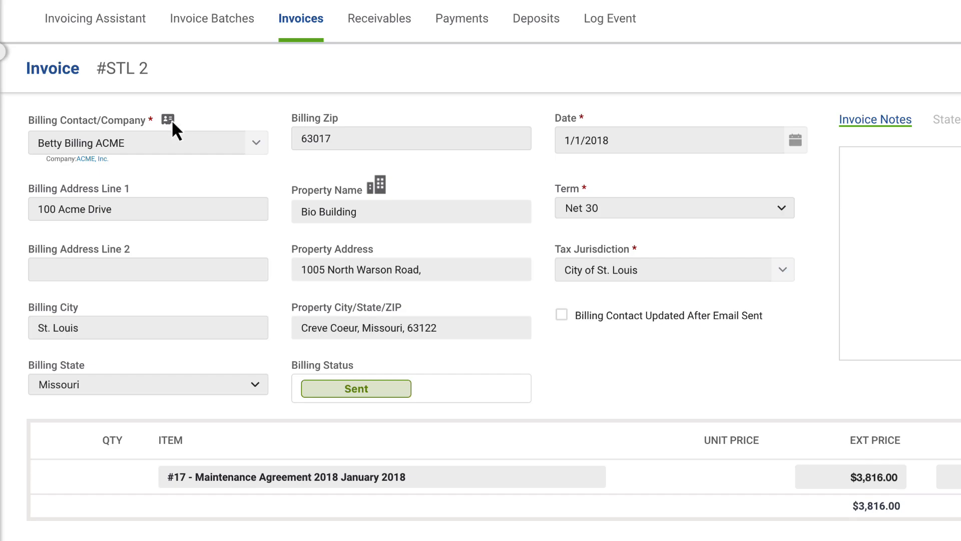
click(377, 185)
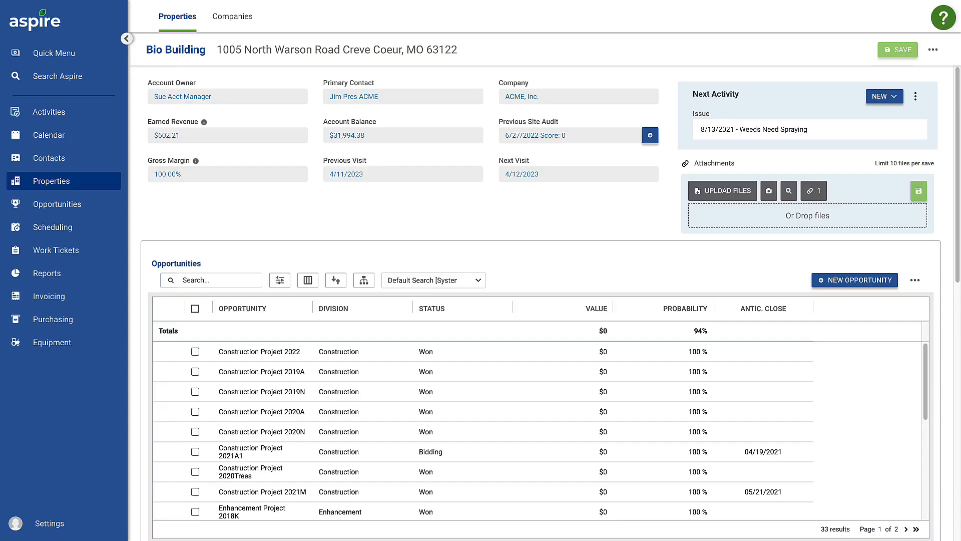
click(52, 227)
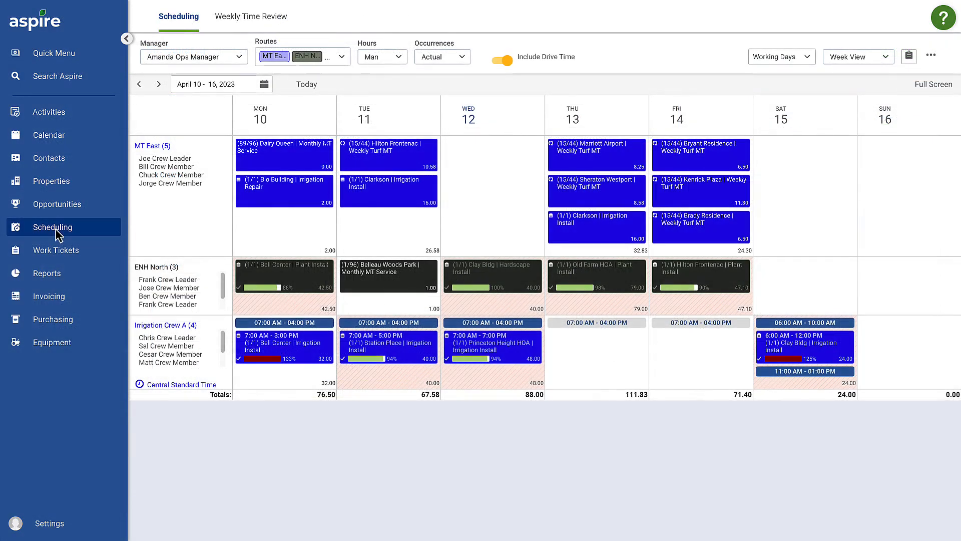
- In Manage Routes, search columns for 'time' and add Time-Based Scheduling
click(931, 57)
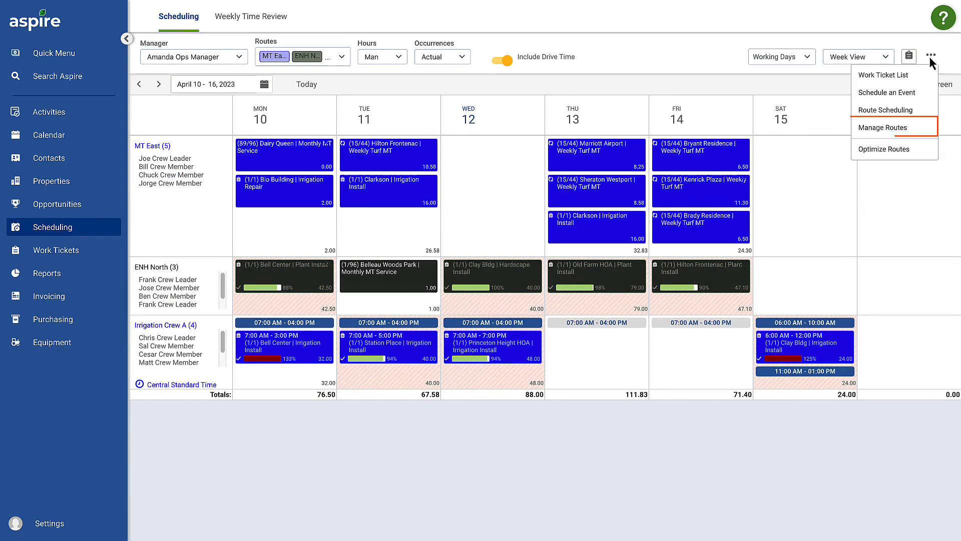
click(883, 126)
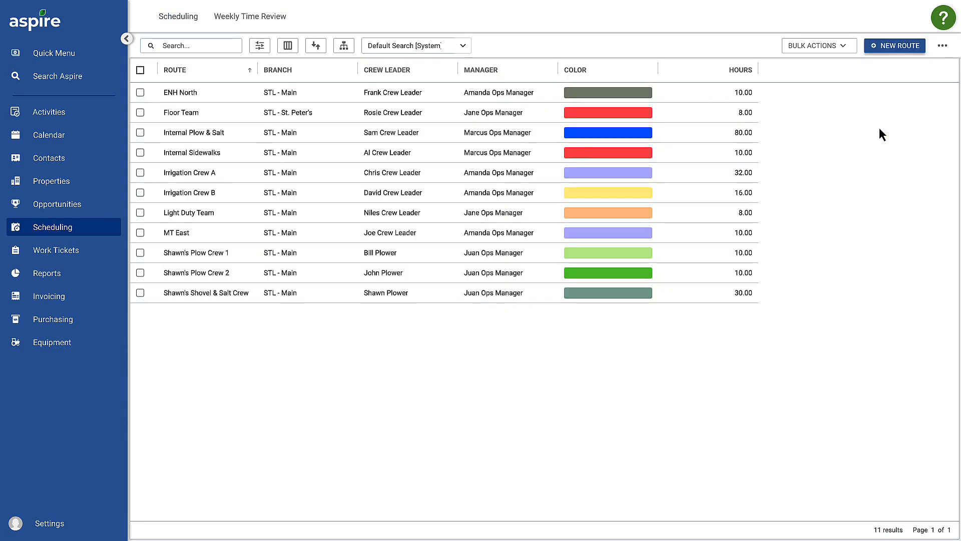
click(287, 45)
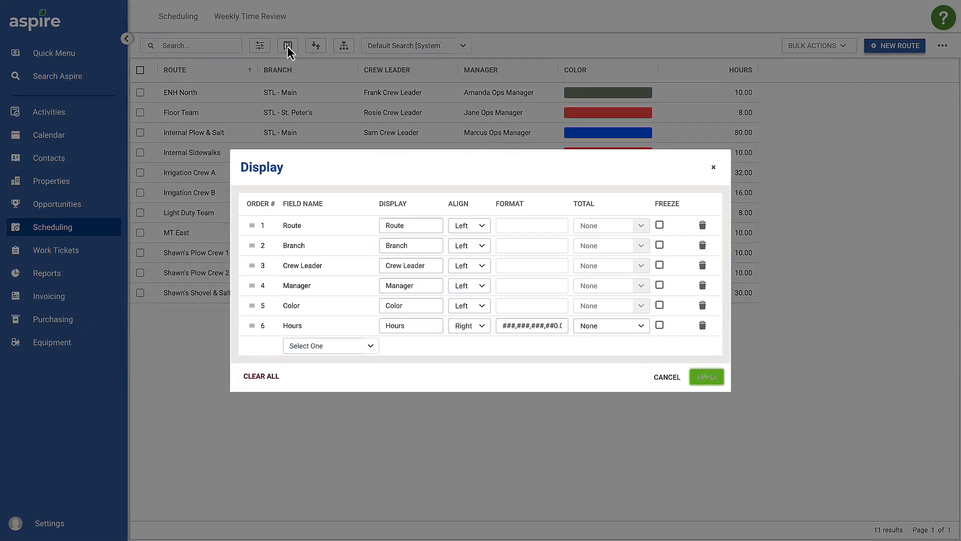
text(time)
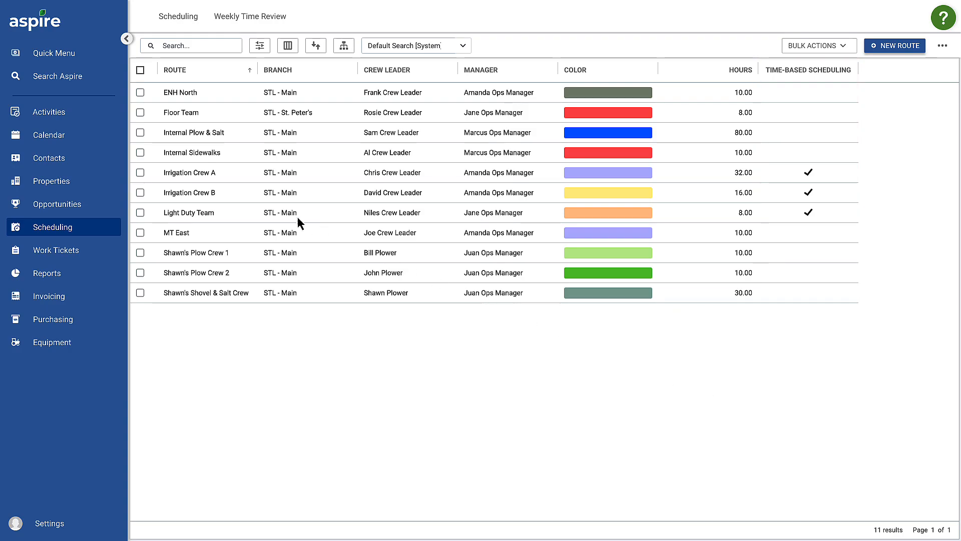
click(189, 172)
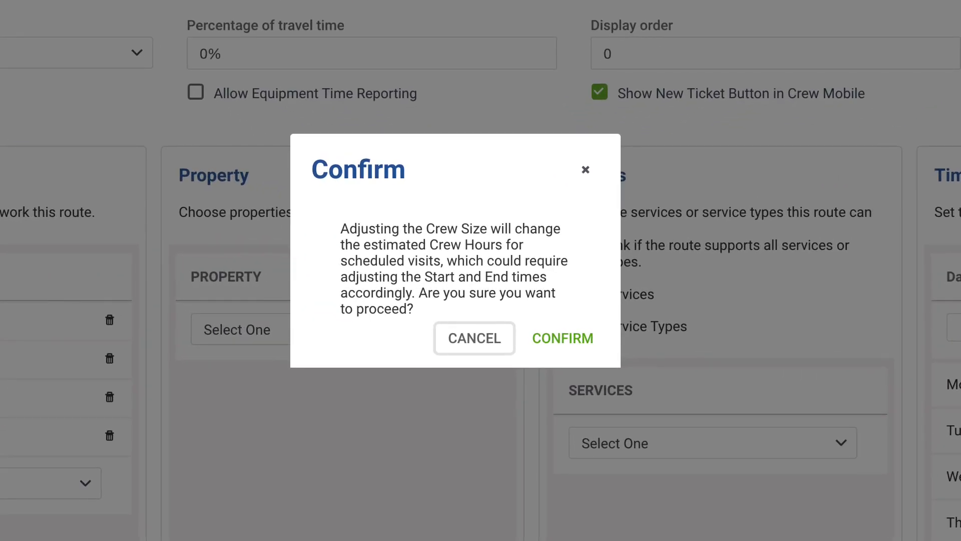
- Confirm the crew size change and open Estimate #276 for Enhancement Project 2021C2
click(560, 338)
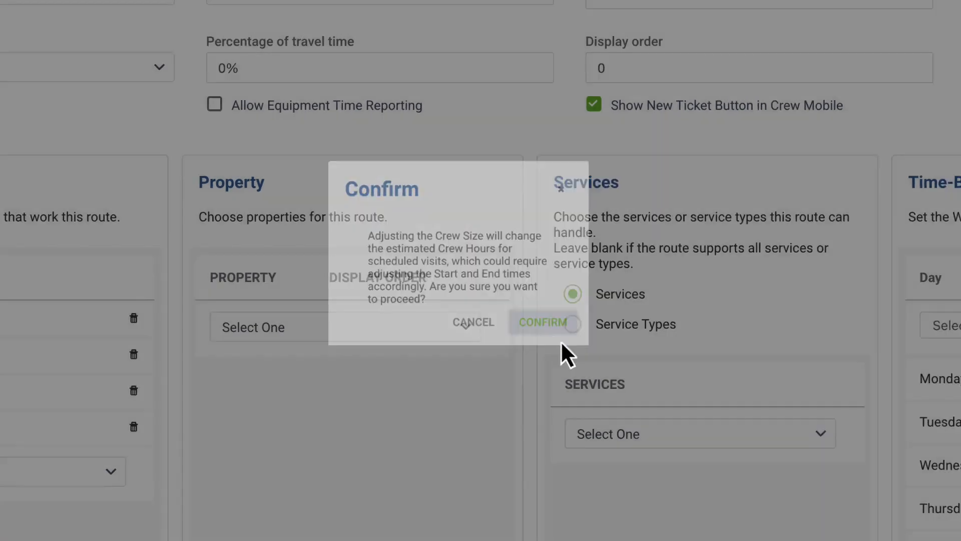
click(543, 323)
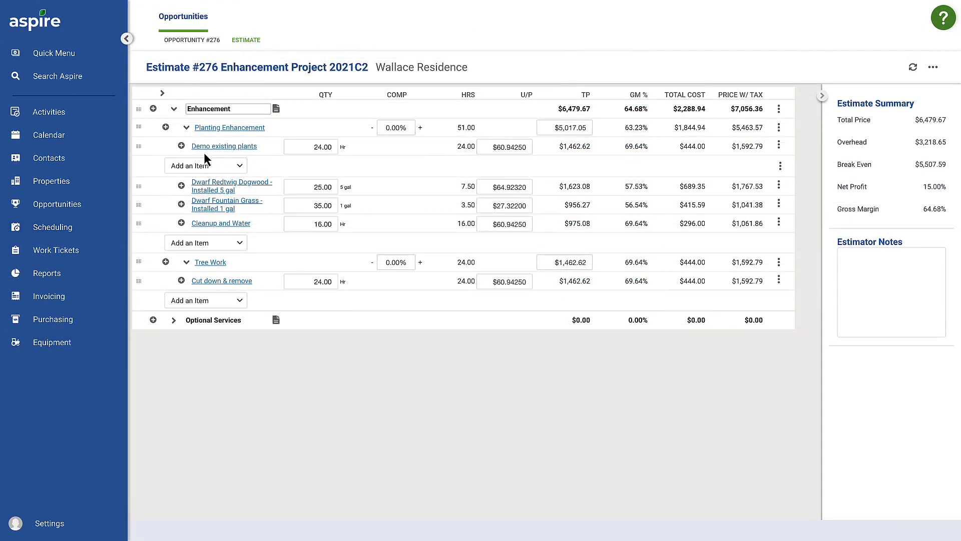
- Search 'Hinoki' under Planting Enhancement and add the 5-6' Compact Hinoki Cypress 6' B&B kit
click(205, 166)
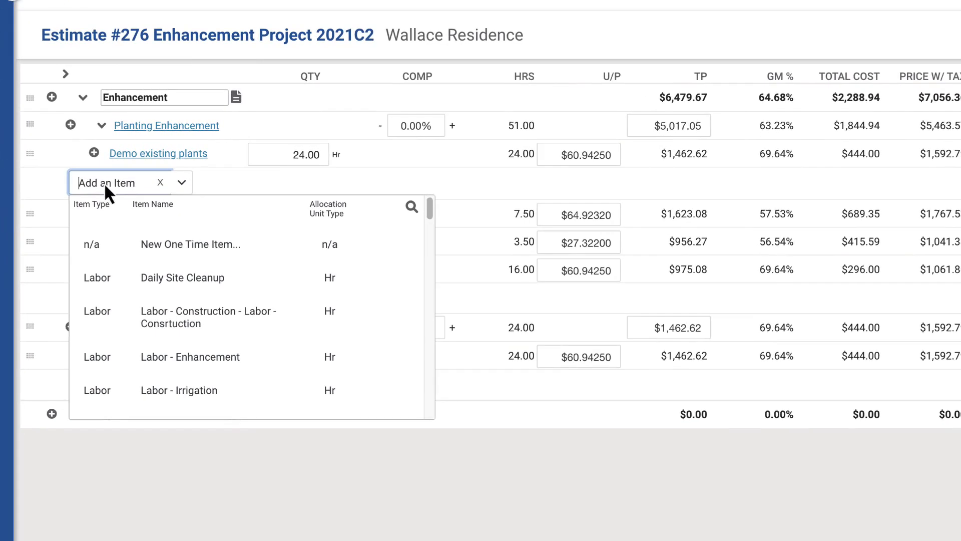
text(Hinoki)
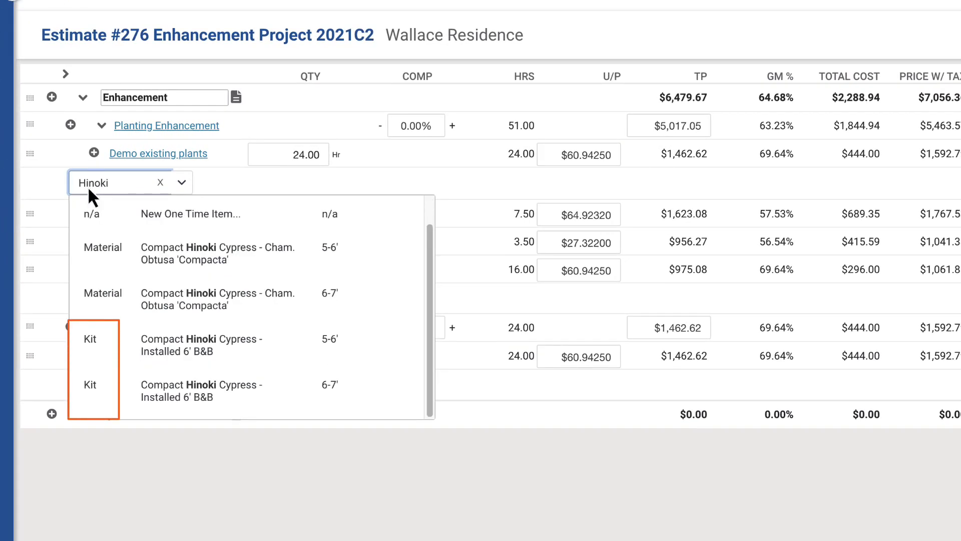
click(203, 345)
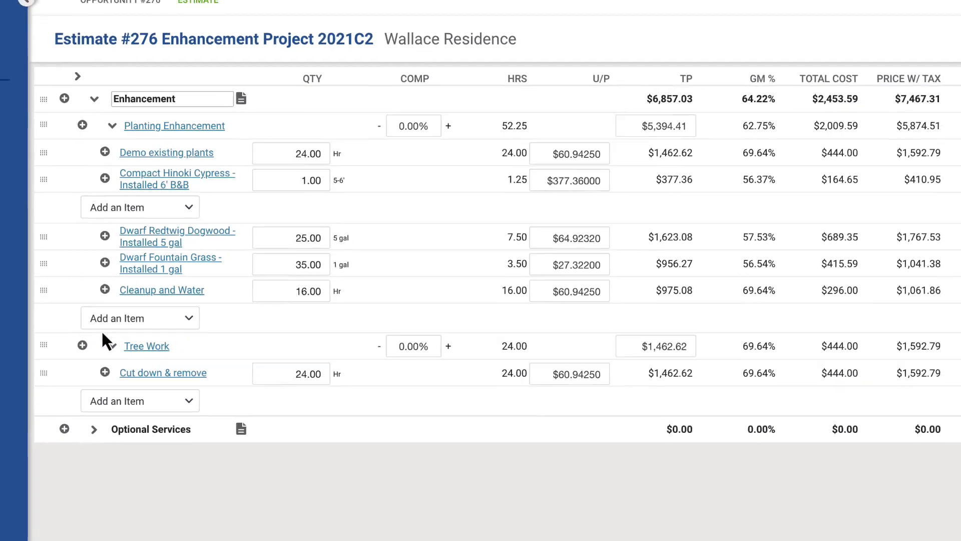